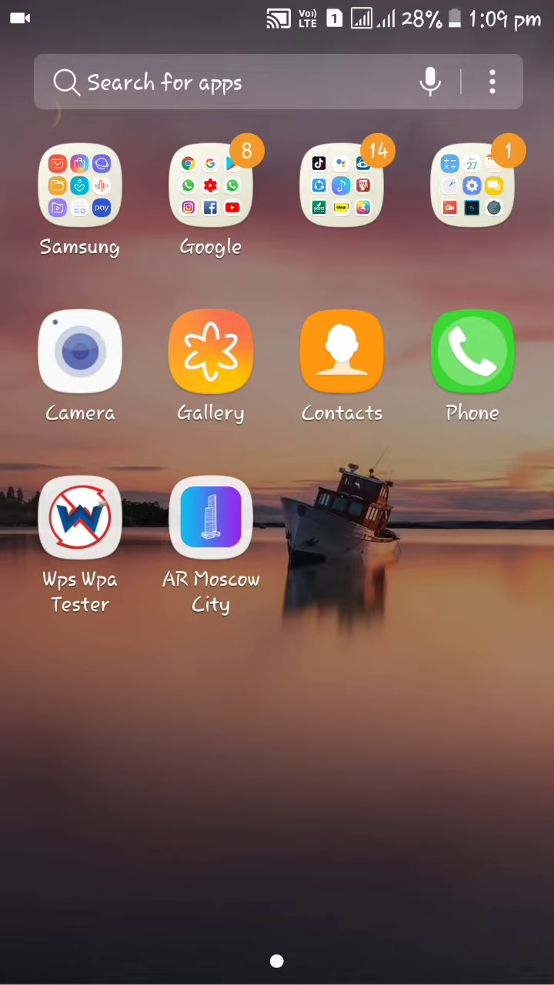
# Step: Launch the AR Moscow City app from the app drawer
pyautogui.click(209, 517)
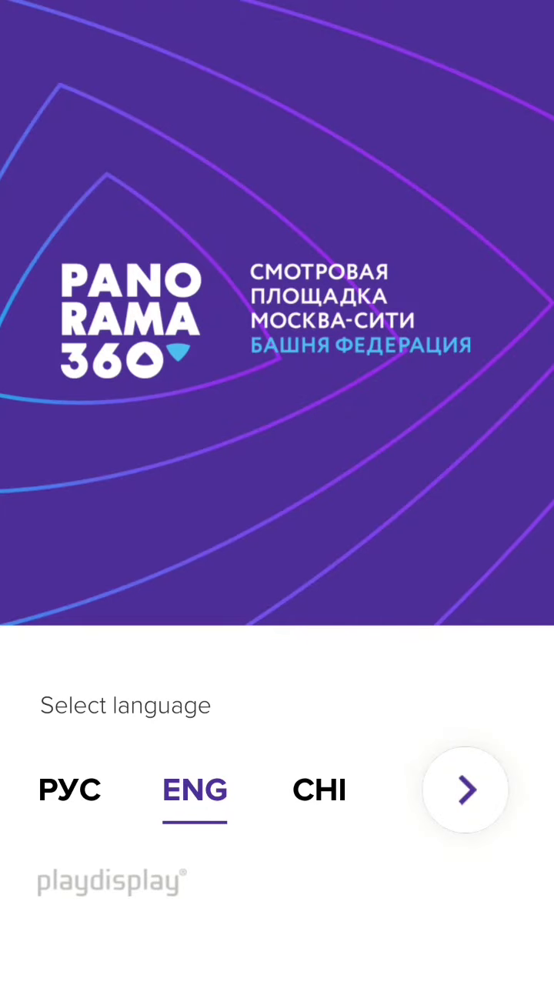
# Step: Confirm English, finish the four-step tutorial and start using the app
pyautogui.click(465, 790)
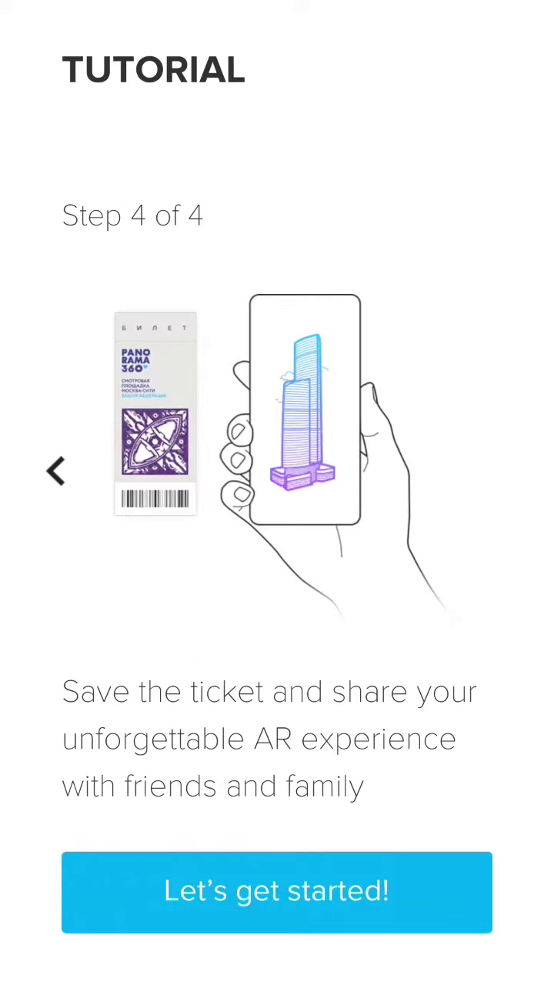
pyautogui.click(277, 891)
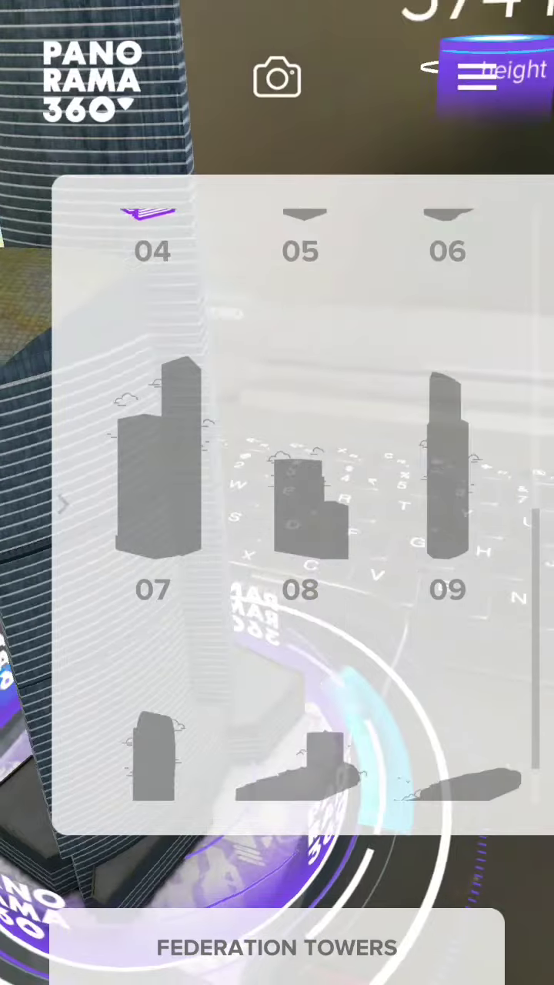
# Step: Scroll through the numbered Federation Towers list before exiting to the home screen
pyautogui.scroll(-3)
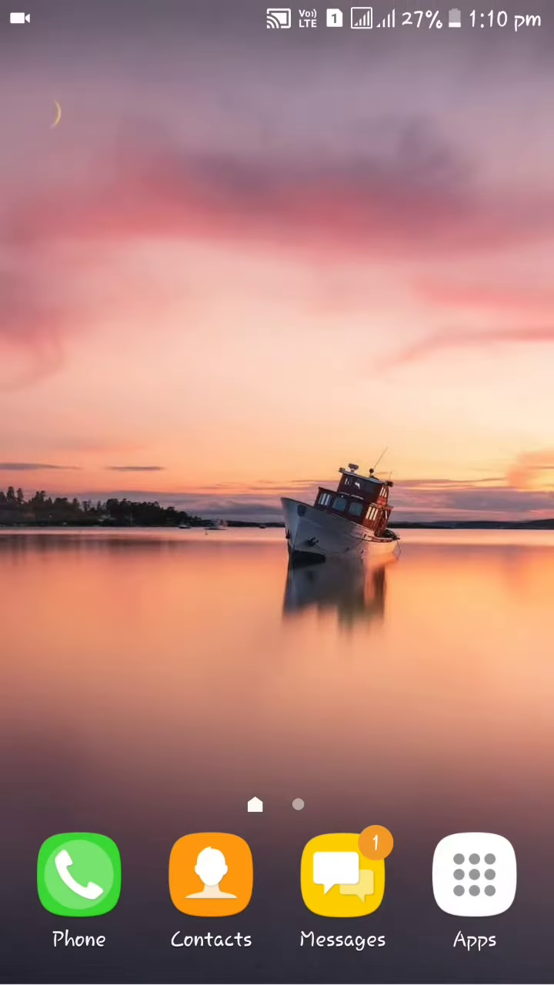
# Step: Start the interval timer countdown with 1 set, 00:05 work and 00:01 rest
pyautogui.hscroll(-3)
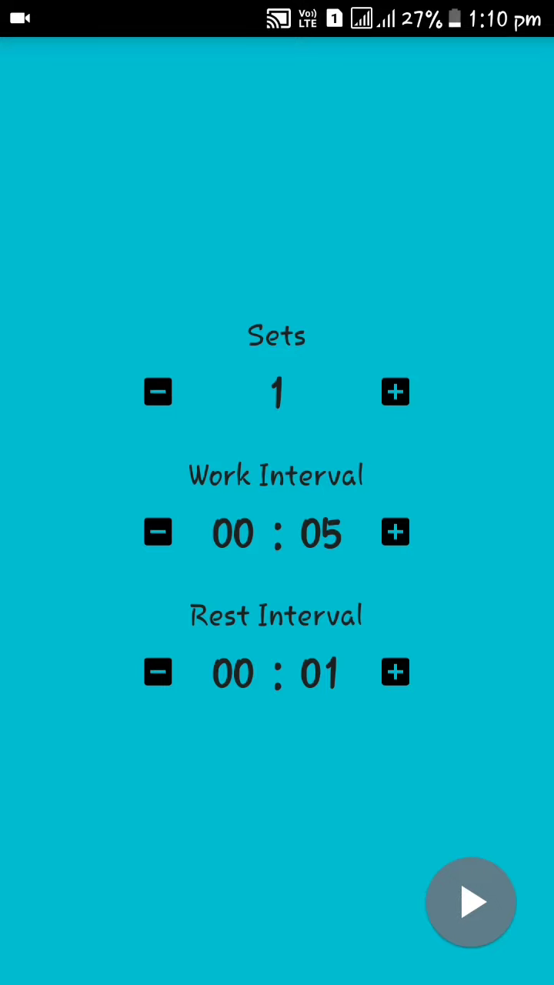
pyautogui.click(471, 902)
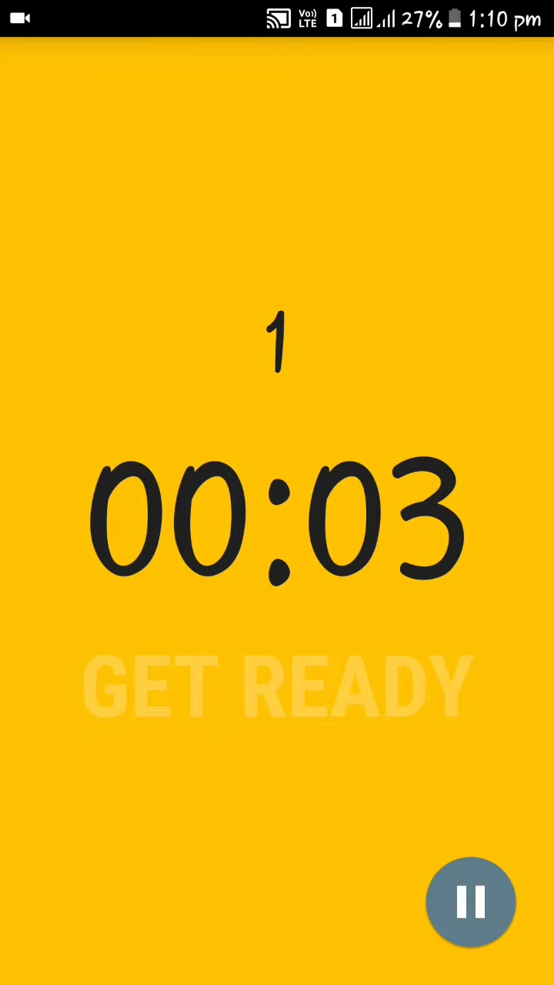